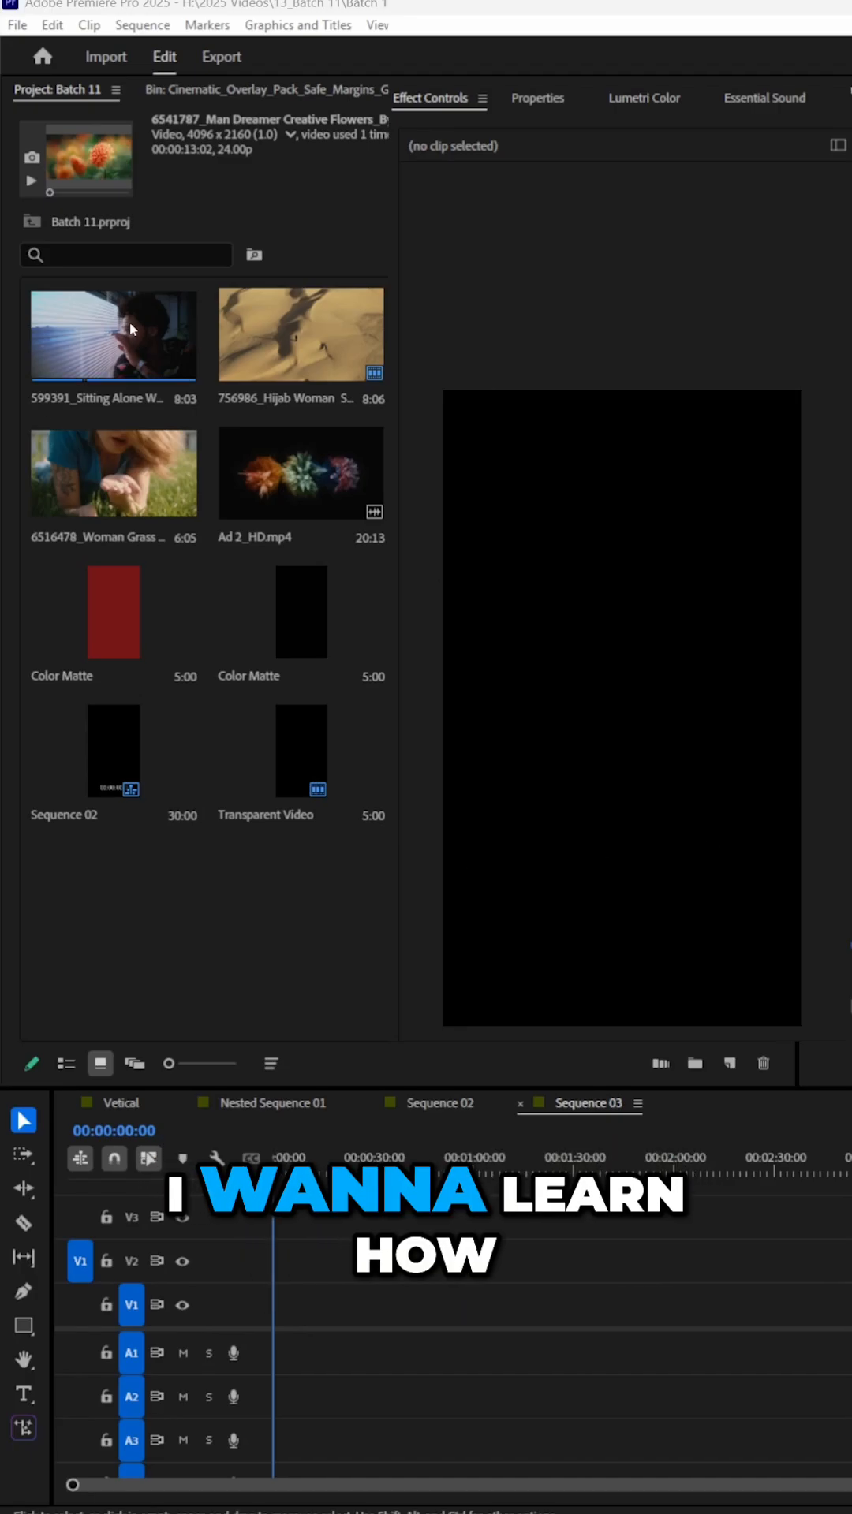
# Select the four stock clips and add them to Sequence 03, keeping its existing vertical settings
pyautogui.click(300, 333)
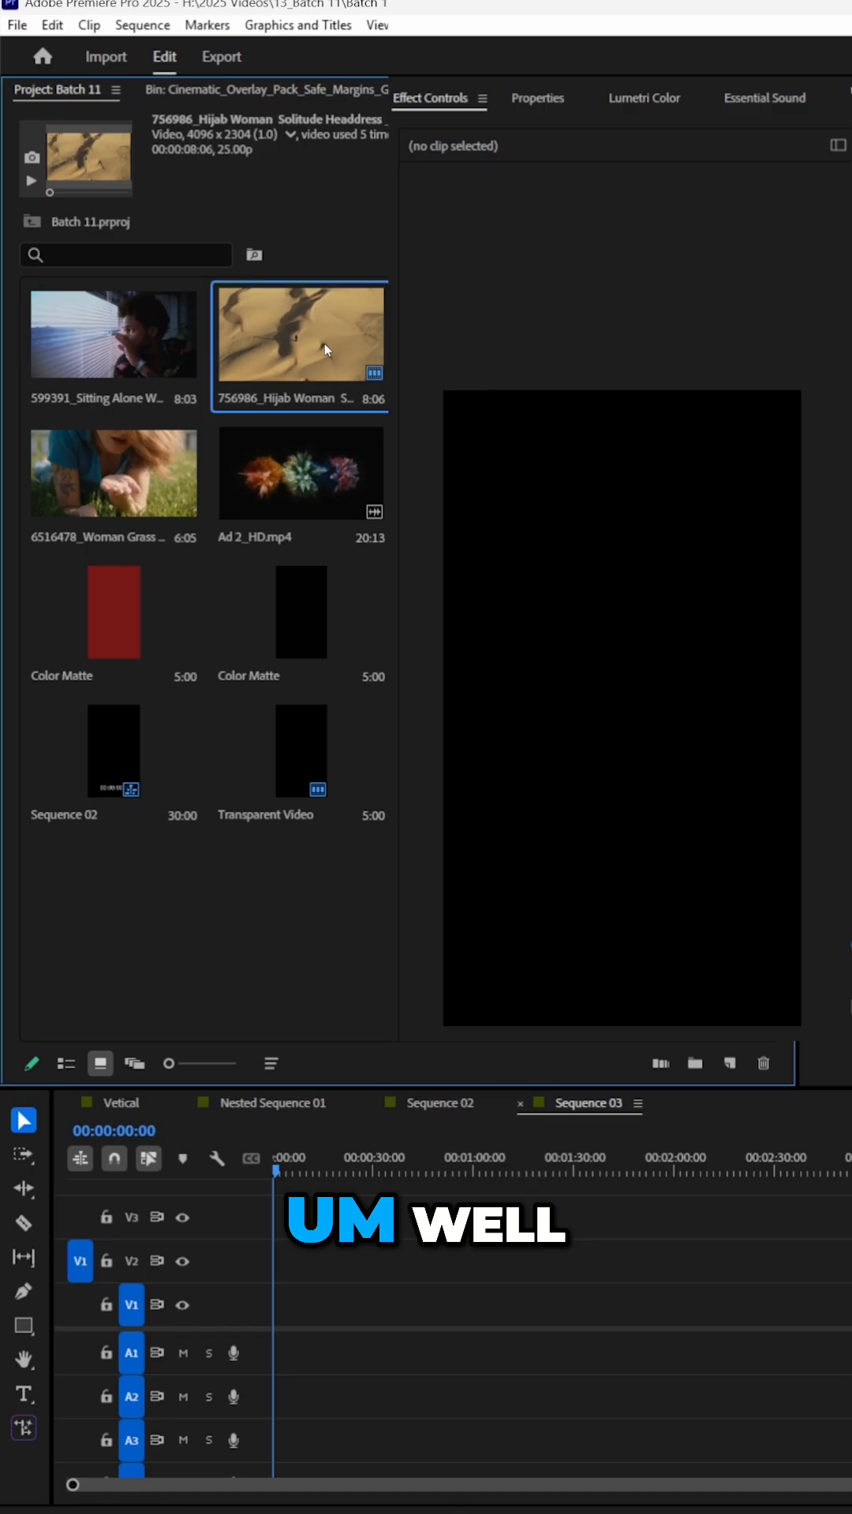
pyautogui.click(112, 332)
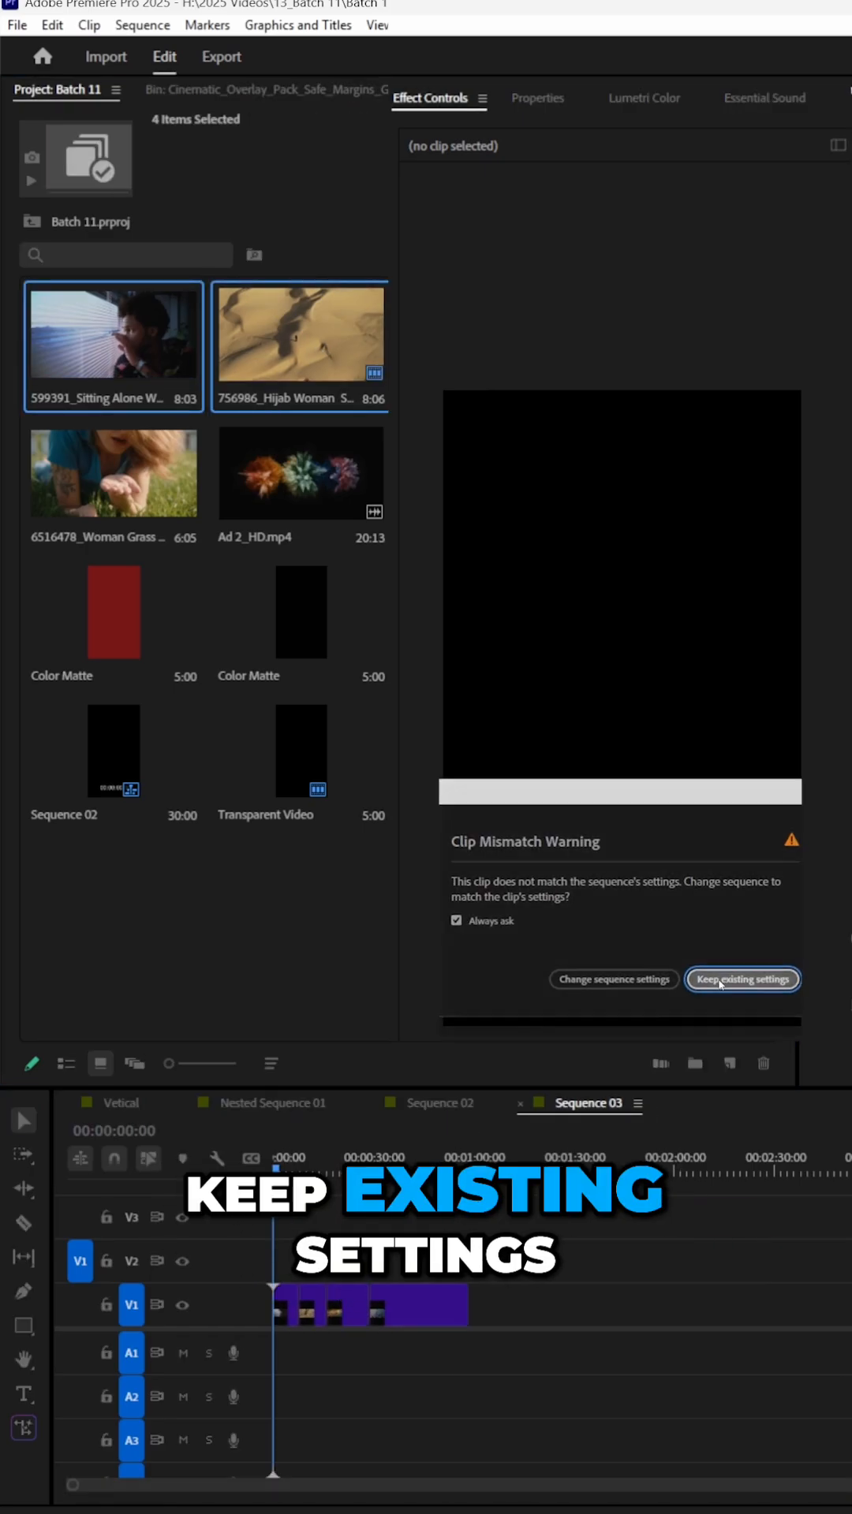
pyautogui.click(741, 978)
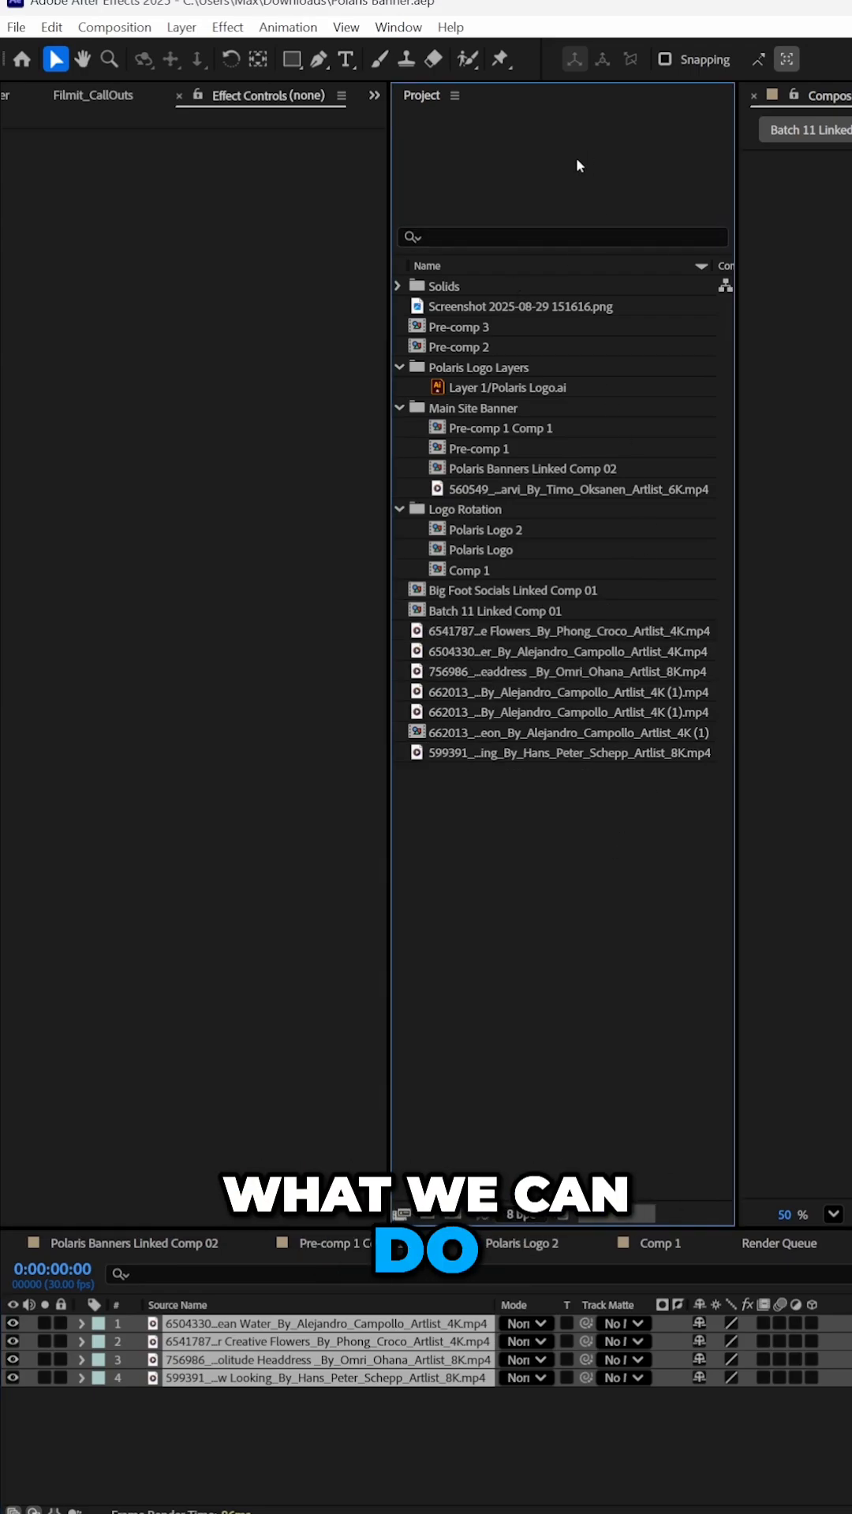
# Use Filmit GridMaker with Precomp Each Layer ticked to build 4 Horizontal Rows
pyautogui.click(397, 27)
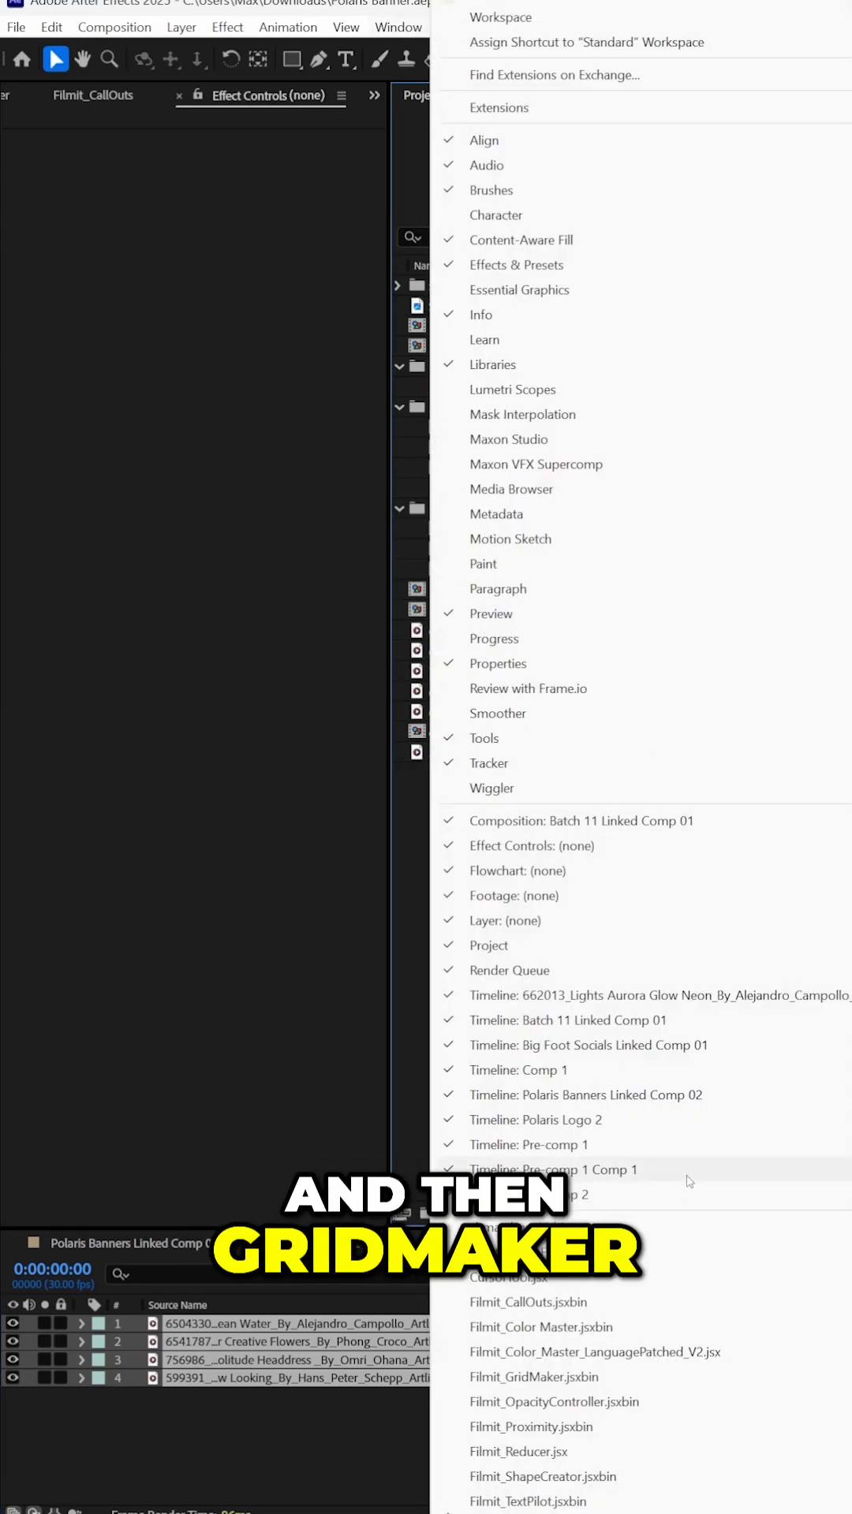
pyautogui.click(539, 1377)
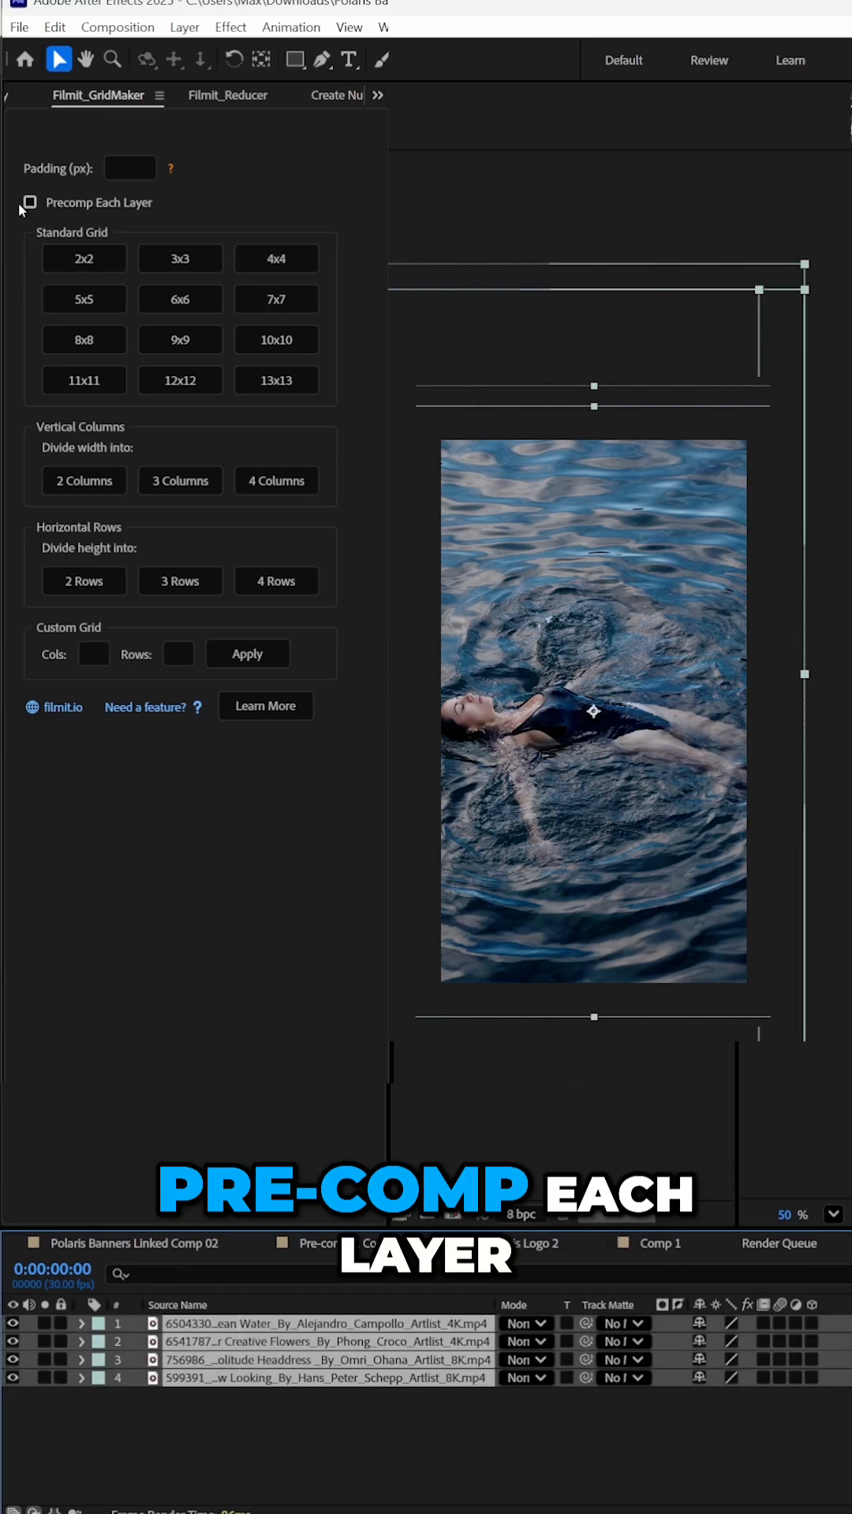
pyautogui.click(29, 204)
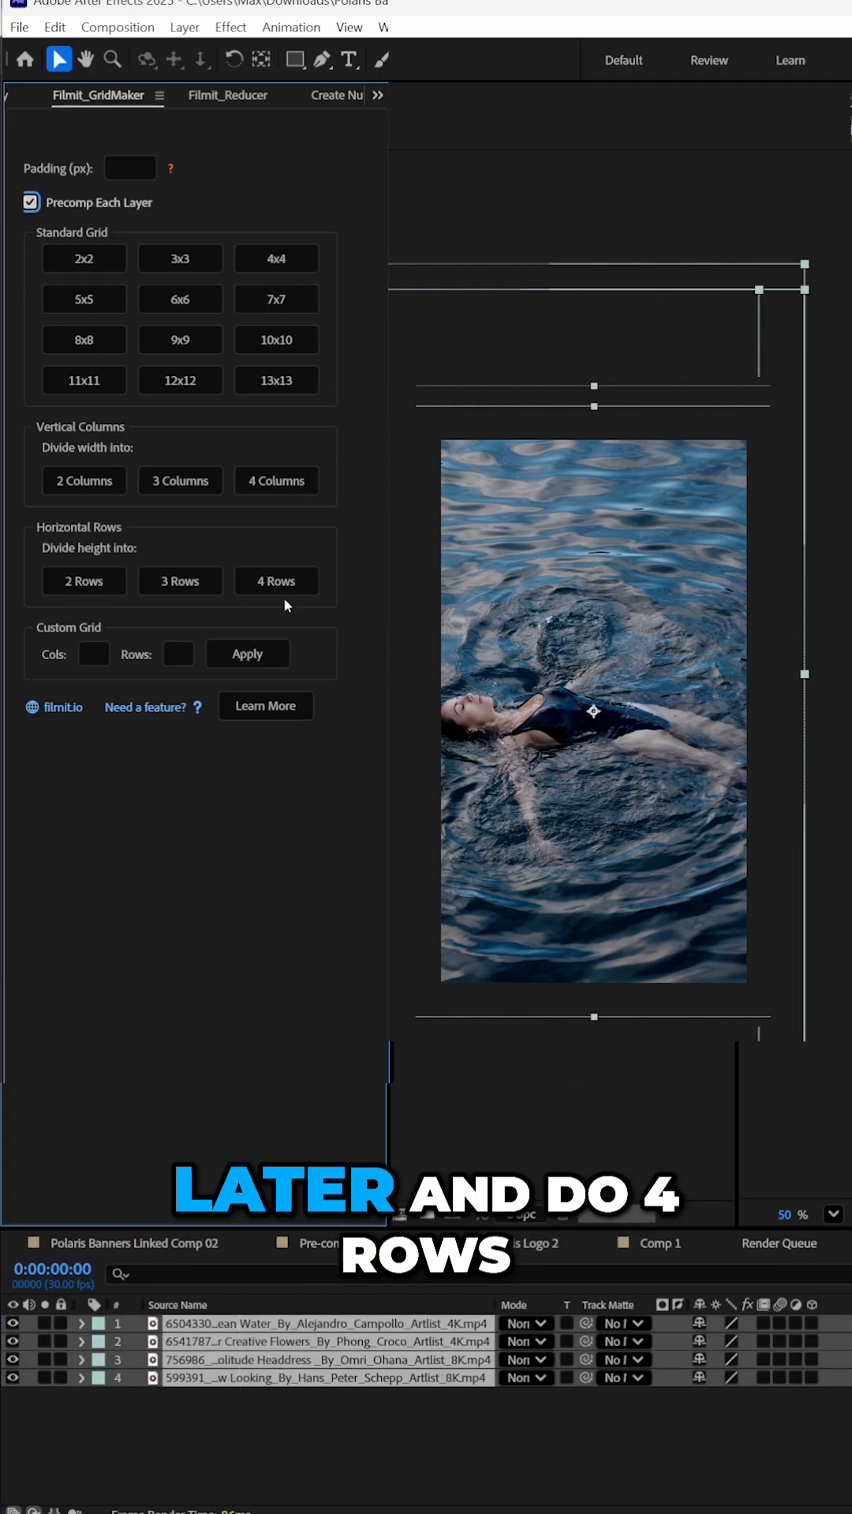
pyautogui.click(274, 580)
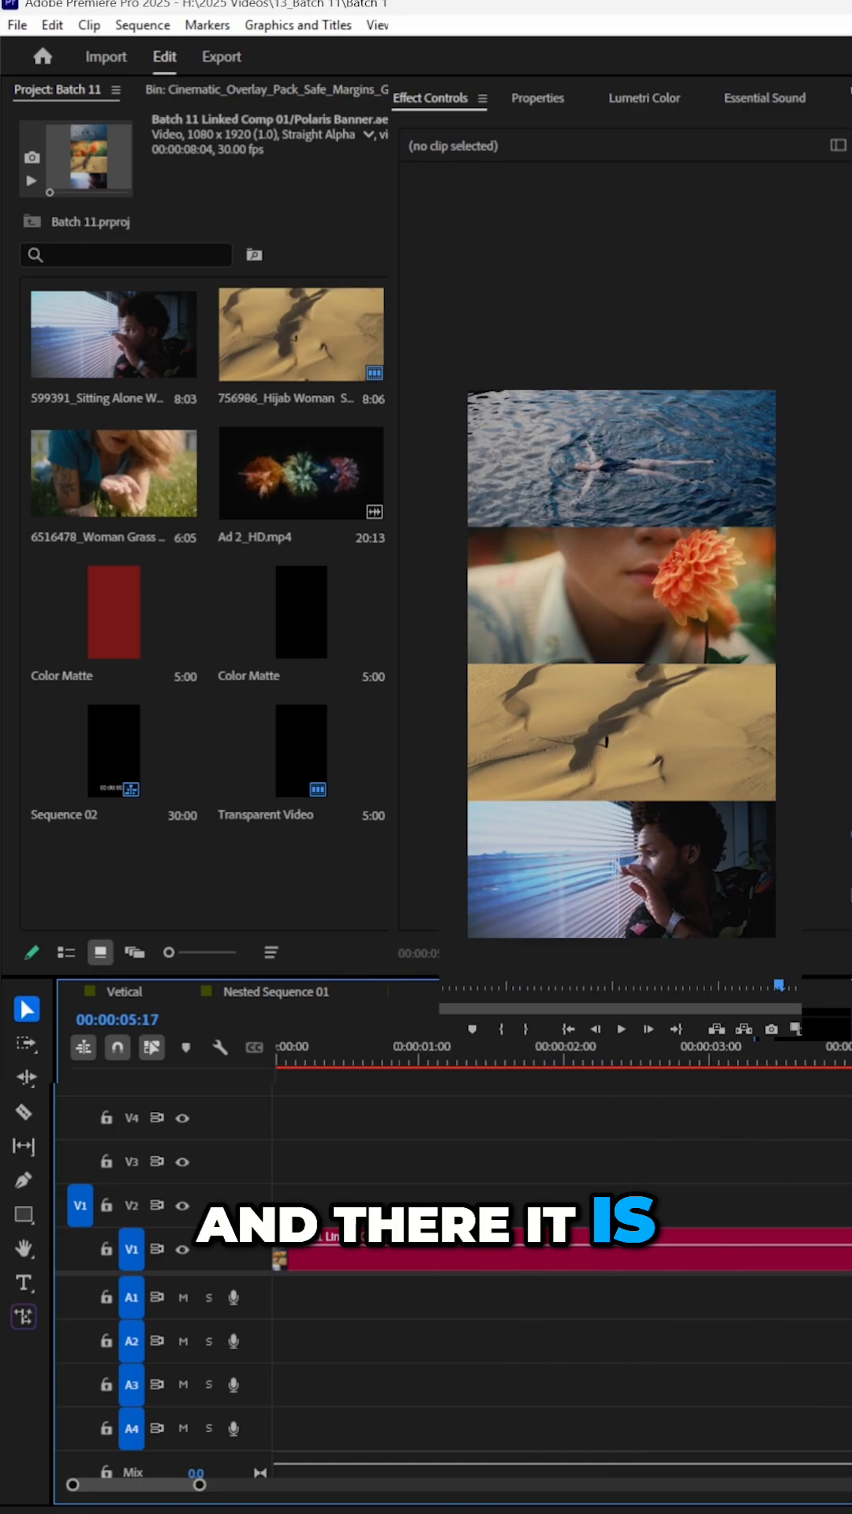
# Duplicate the linked four-row comp onto V2 and bring up Lumetri Color
pyautogui.click(415, 1060)
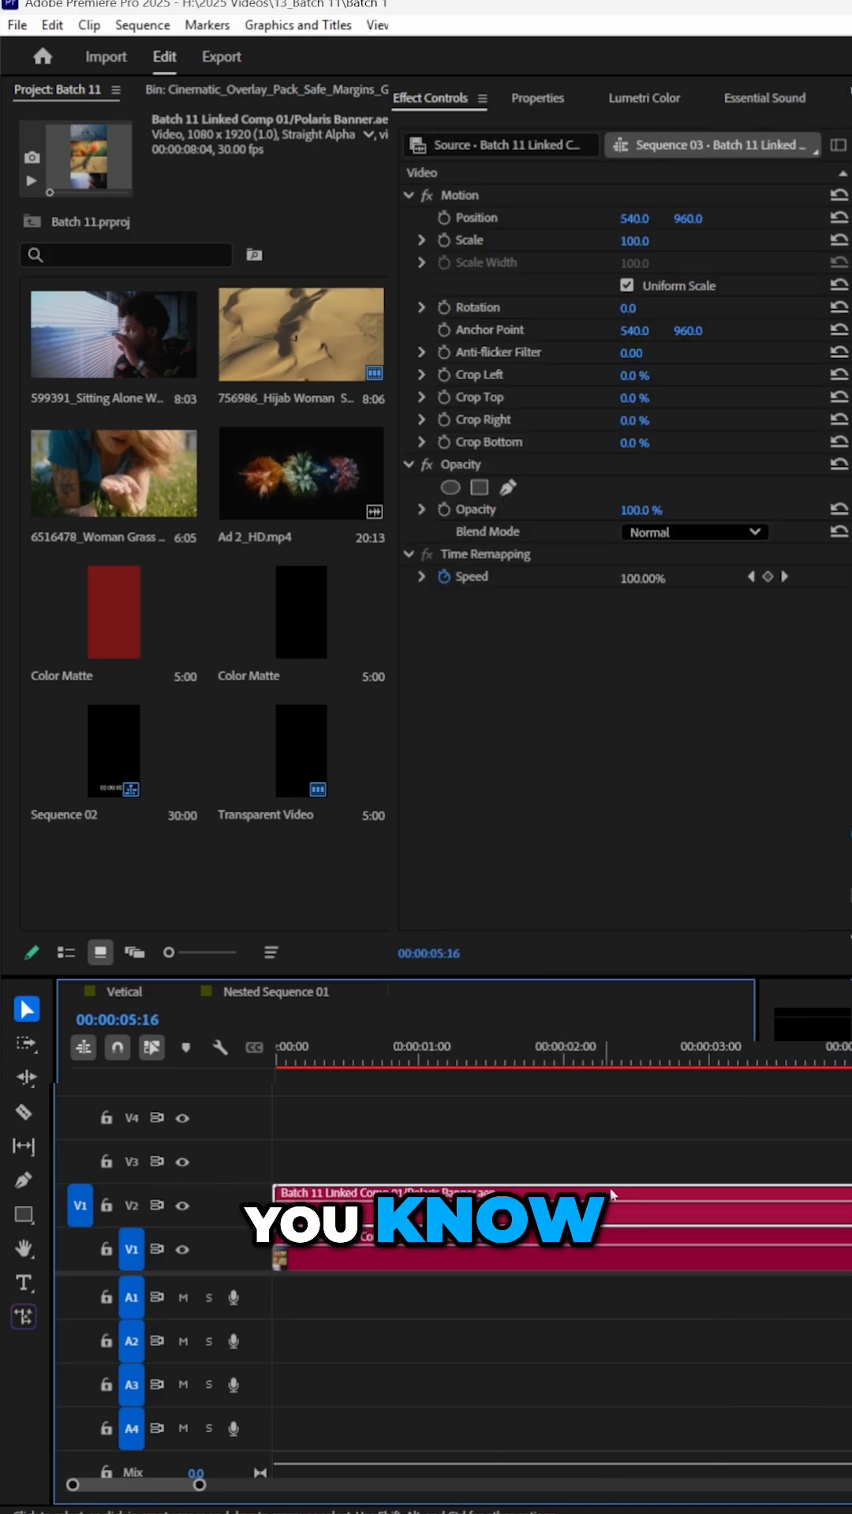
pyautogui.click(644, 98)
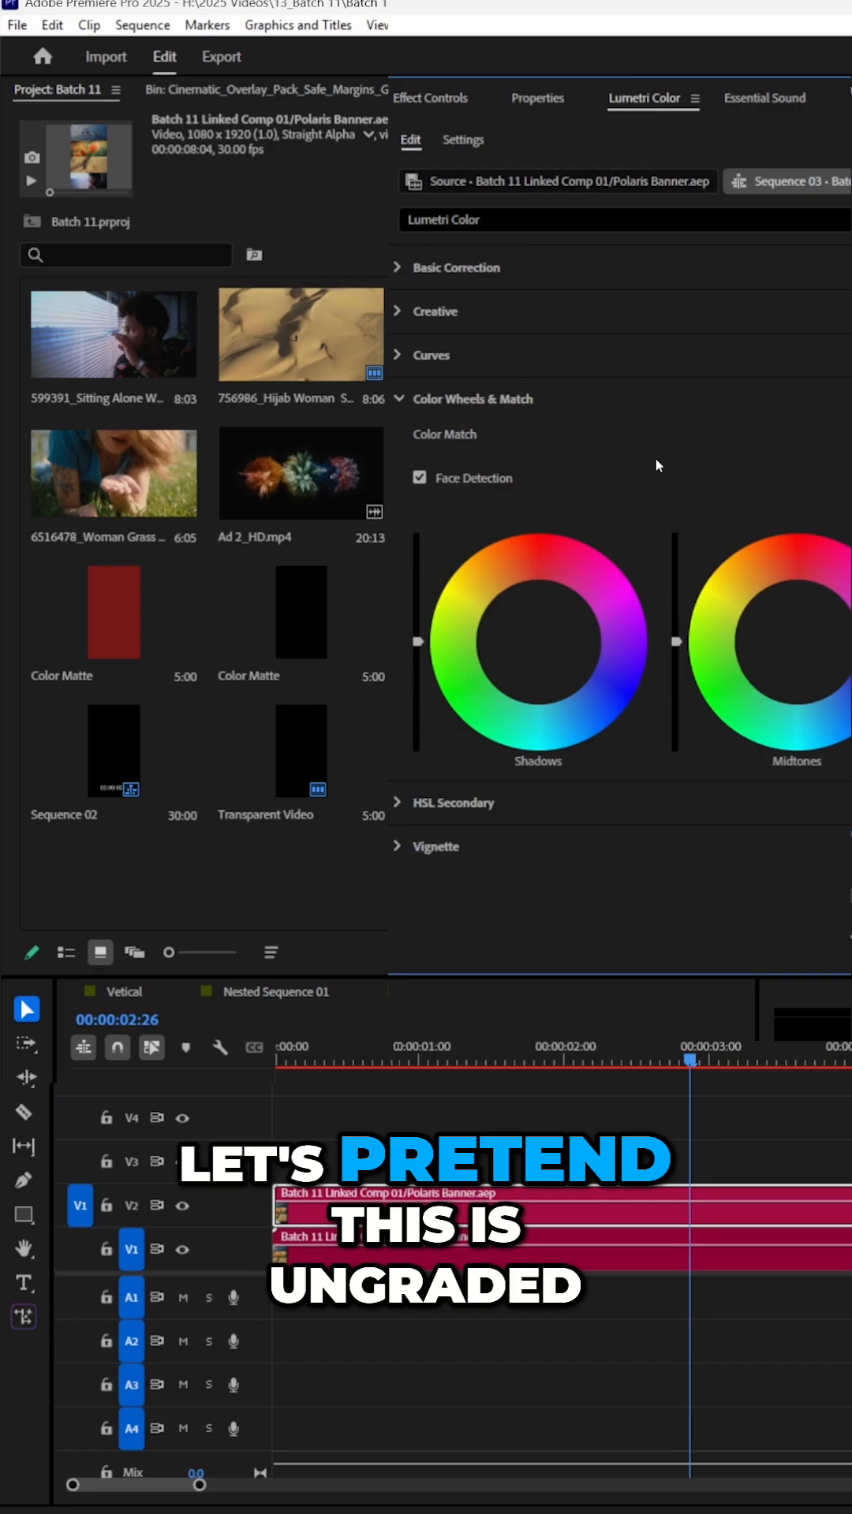
# Lower saturation on the top copy in Basic Correction and blend it in with a Cross Dissolve
pyautogui.click(456, 268)
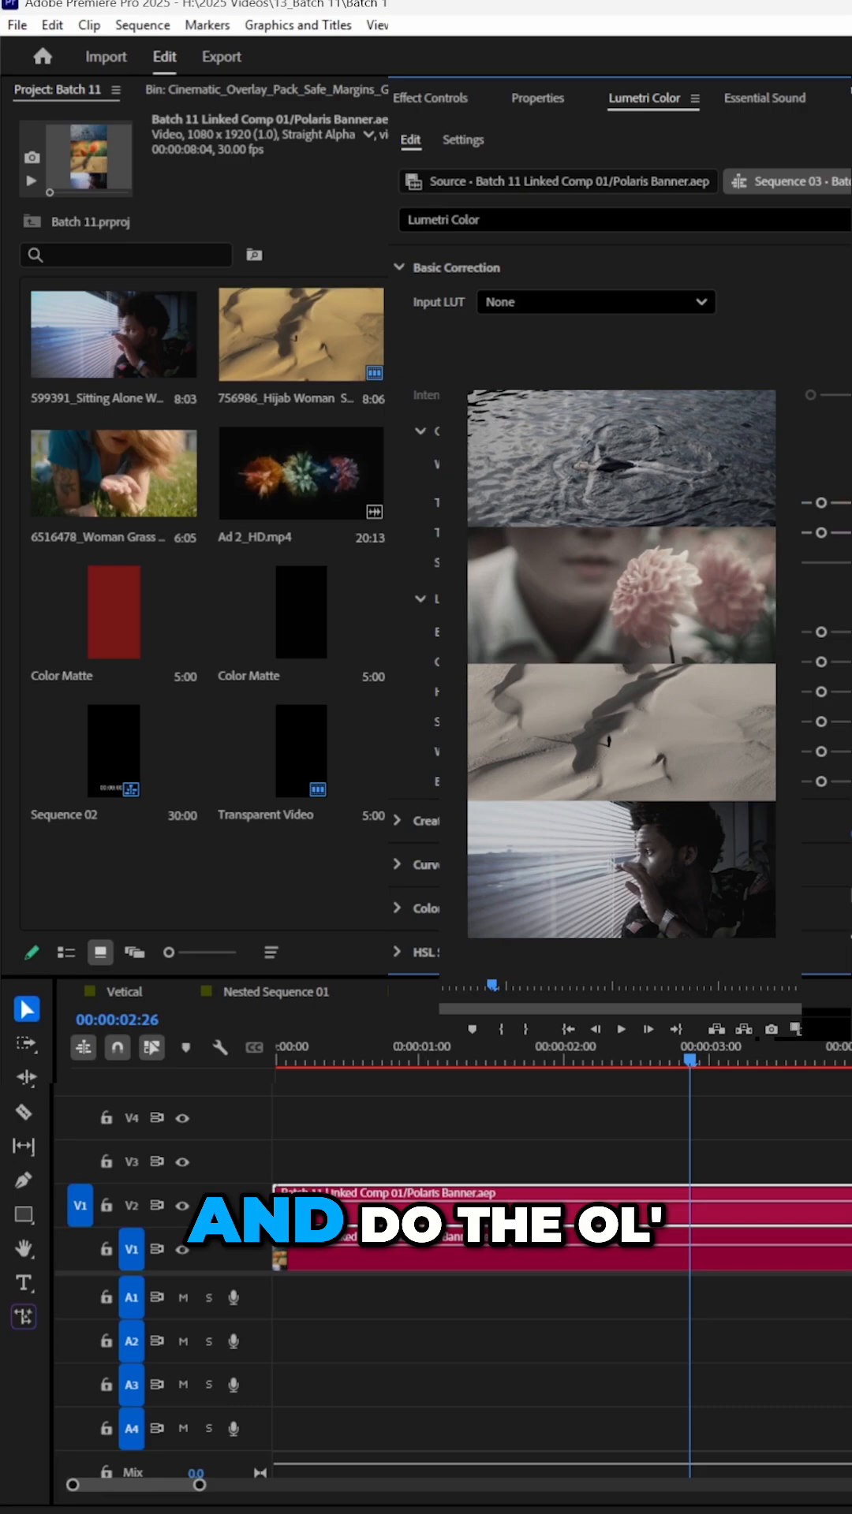
pyautogui.click(385, 1060)
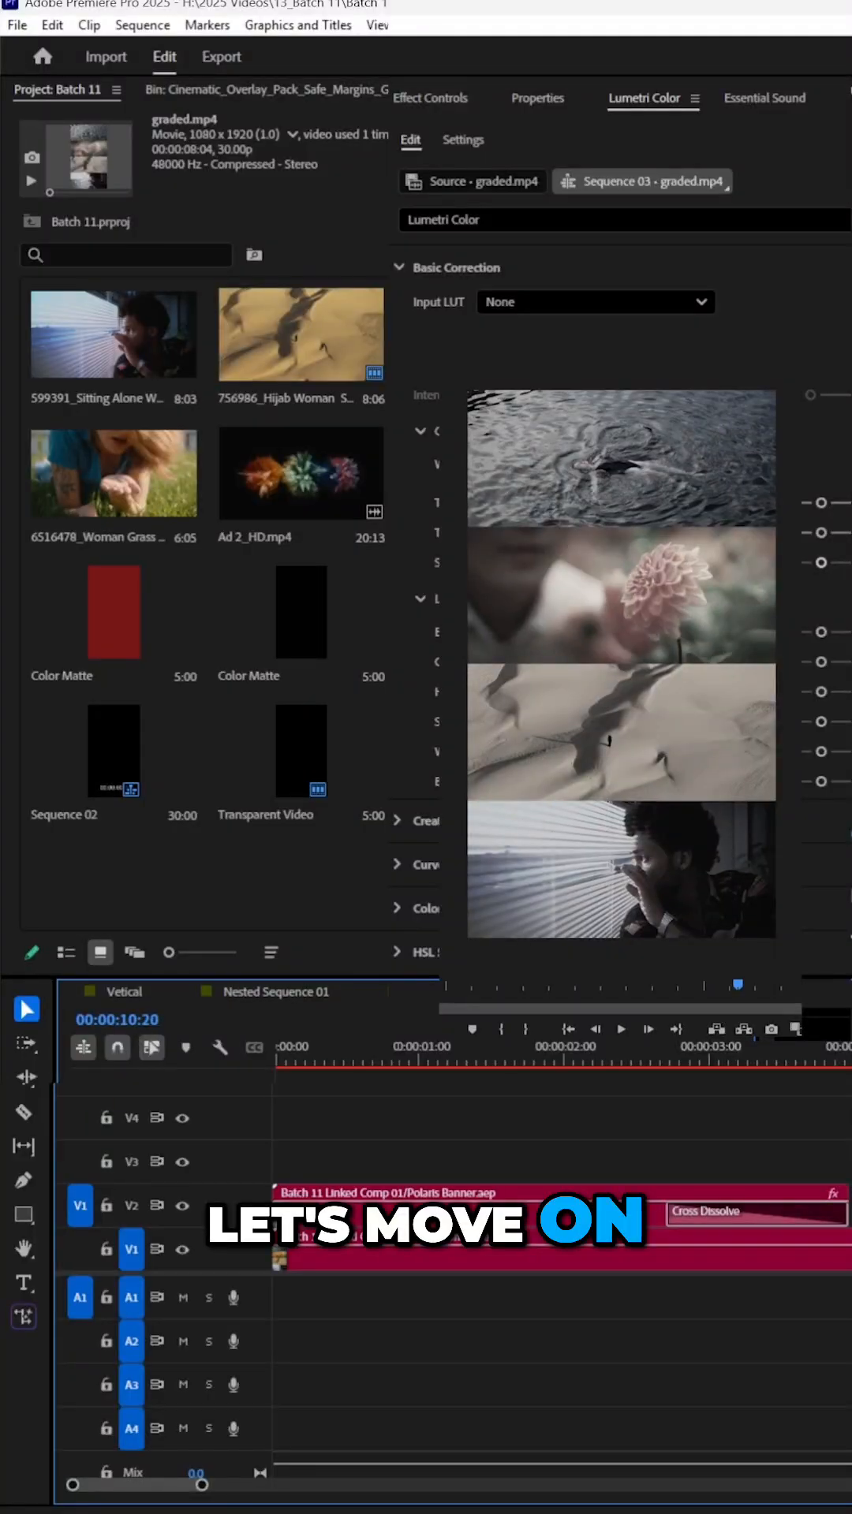
# Expand 00_Social Overlays in Cinematic_Overlay_Pack and preview Instagram Reels.png
pyautogui.click(64, 953)
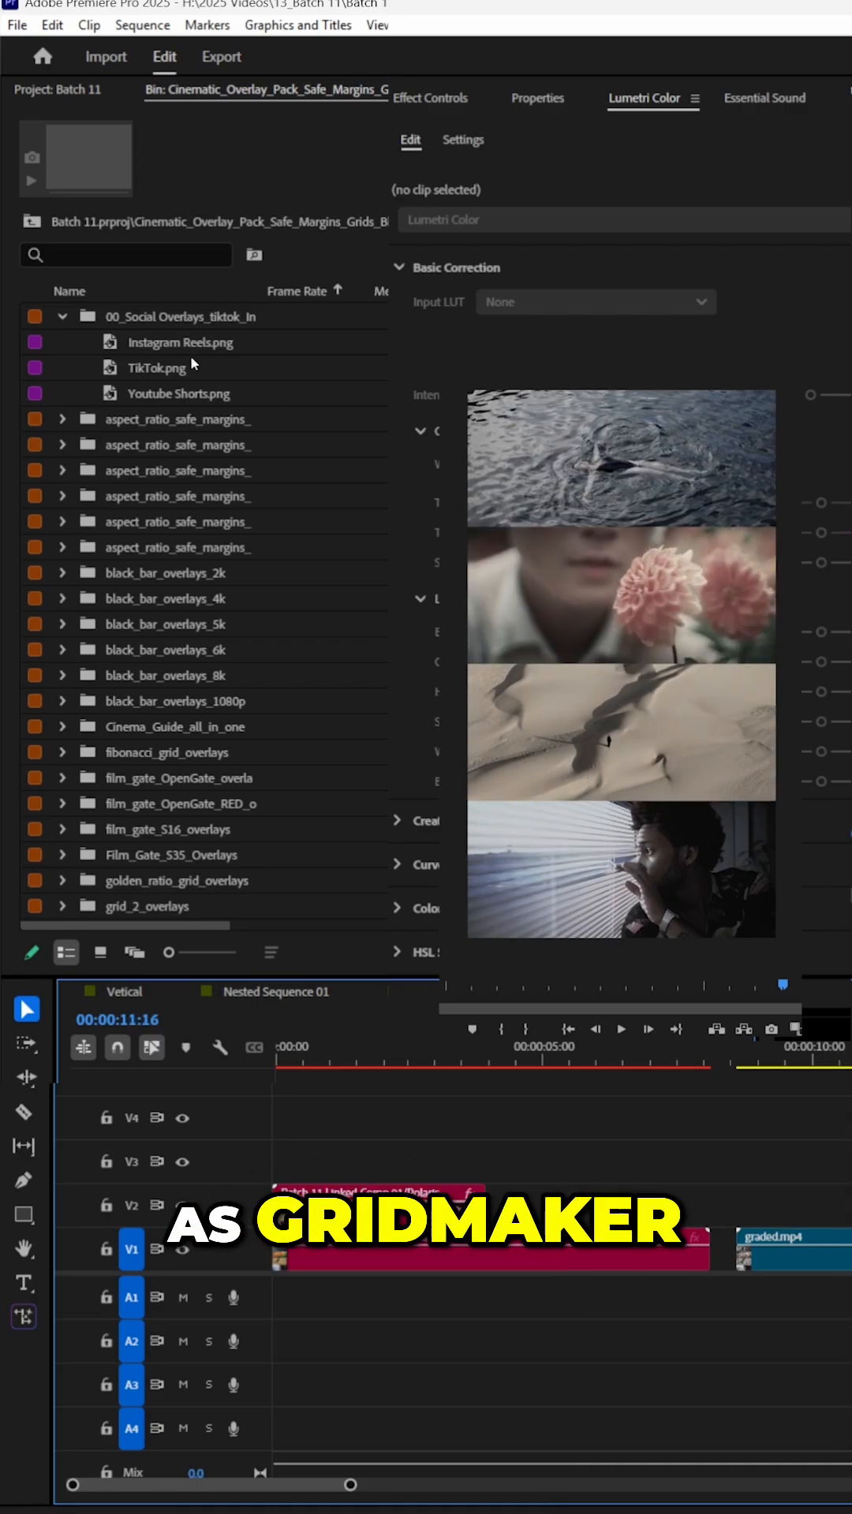
pyautogui.click(180, 343)
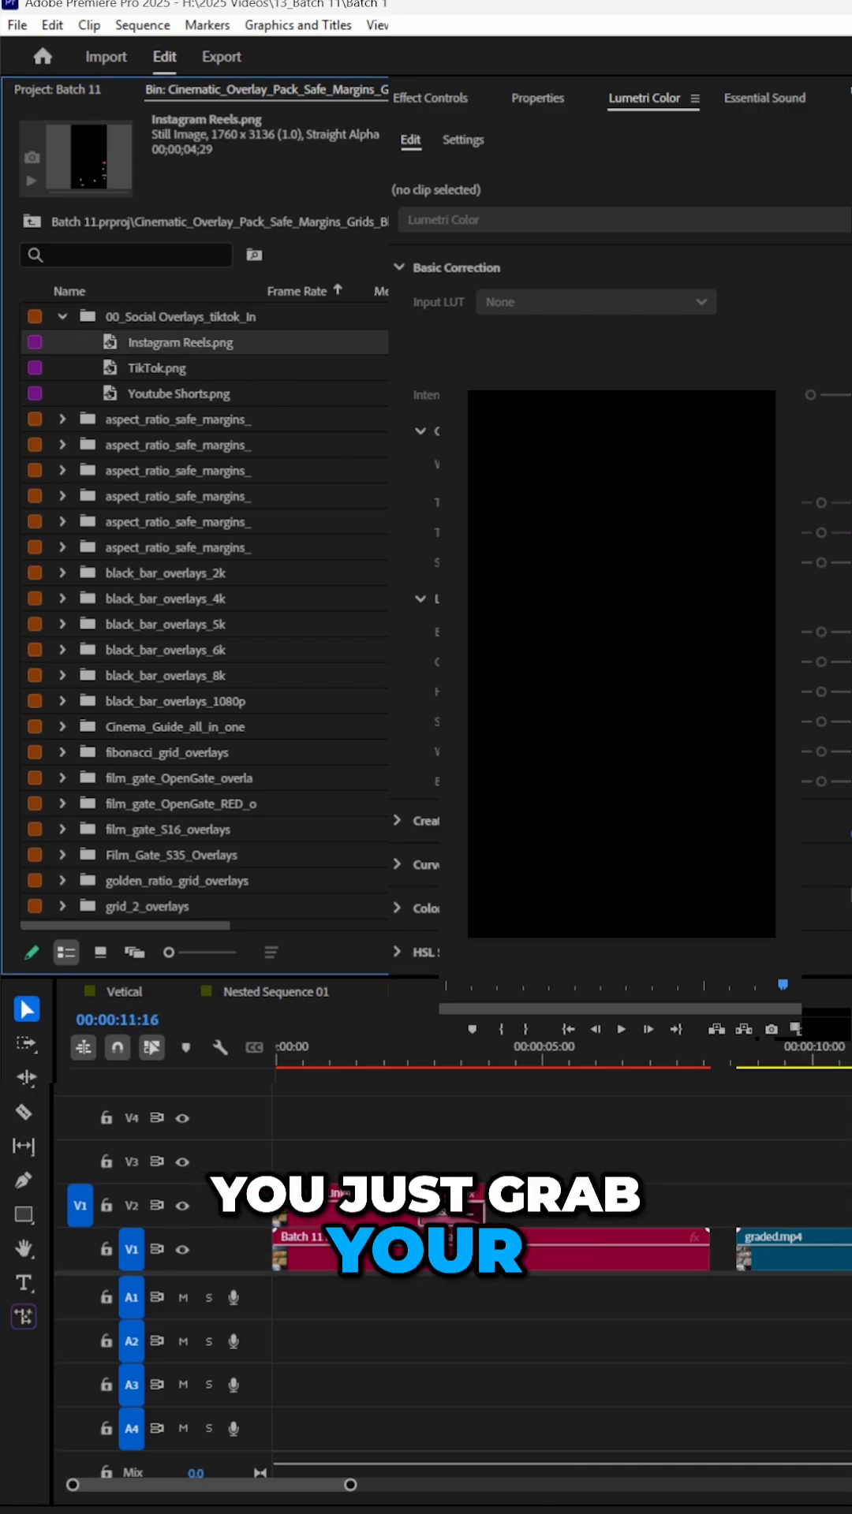